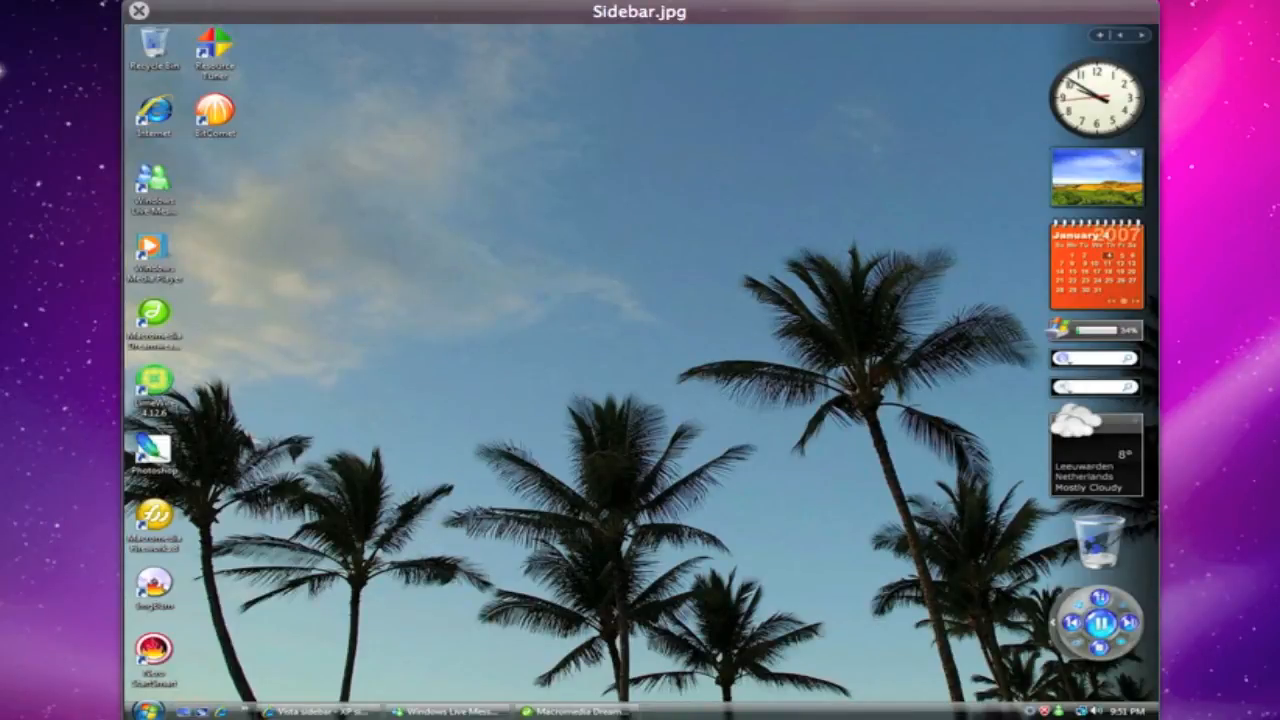
Step: Close the Sidebar.jpg preview window to reveal the empty Snow Leopard desktop
{"action": "left_click", "coordinate": [138, 16]}
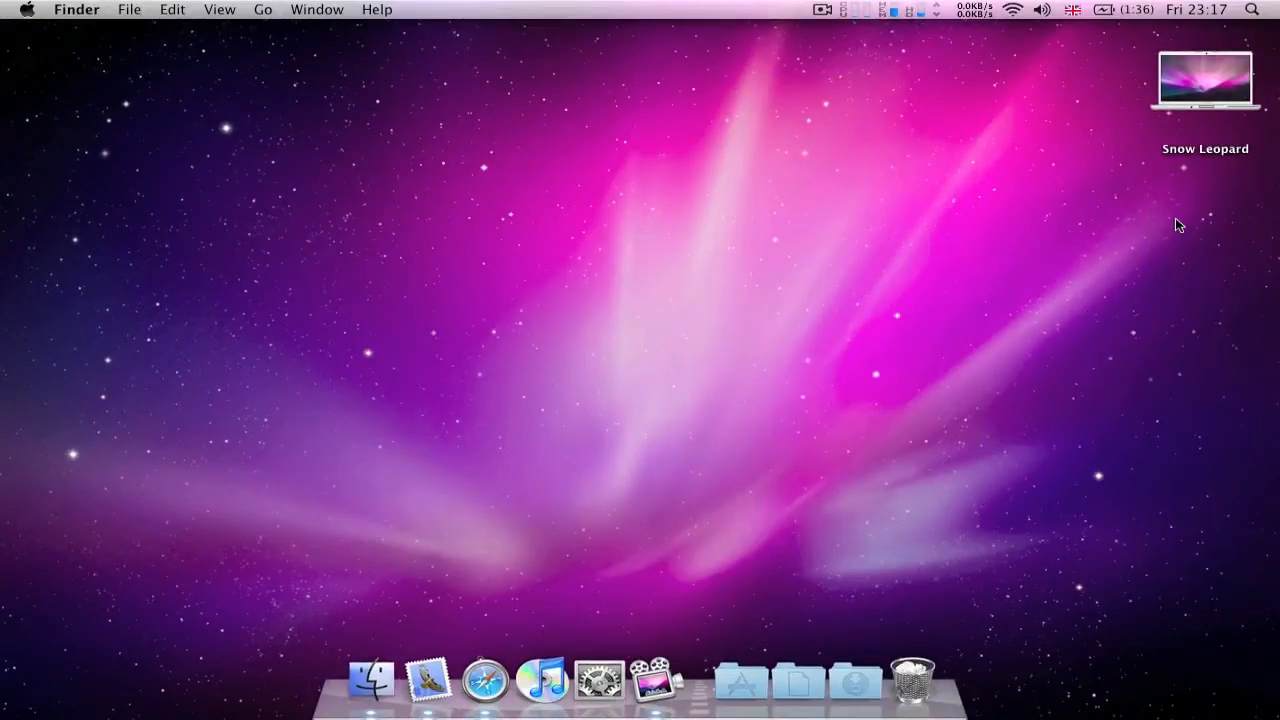
{"action": "key", "text": "F12"}
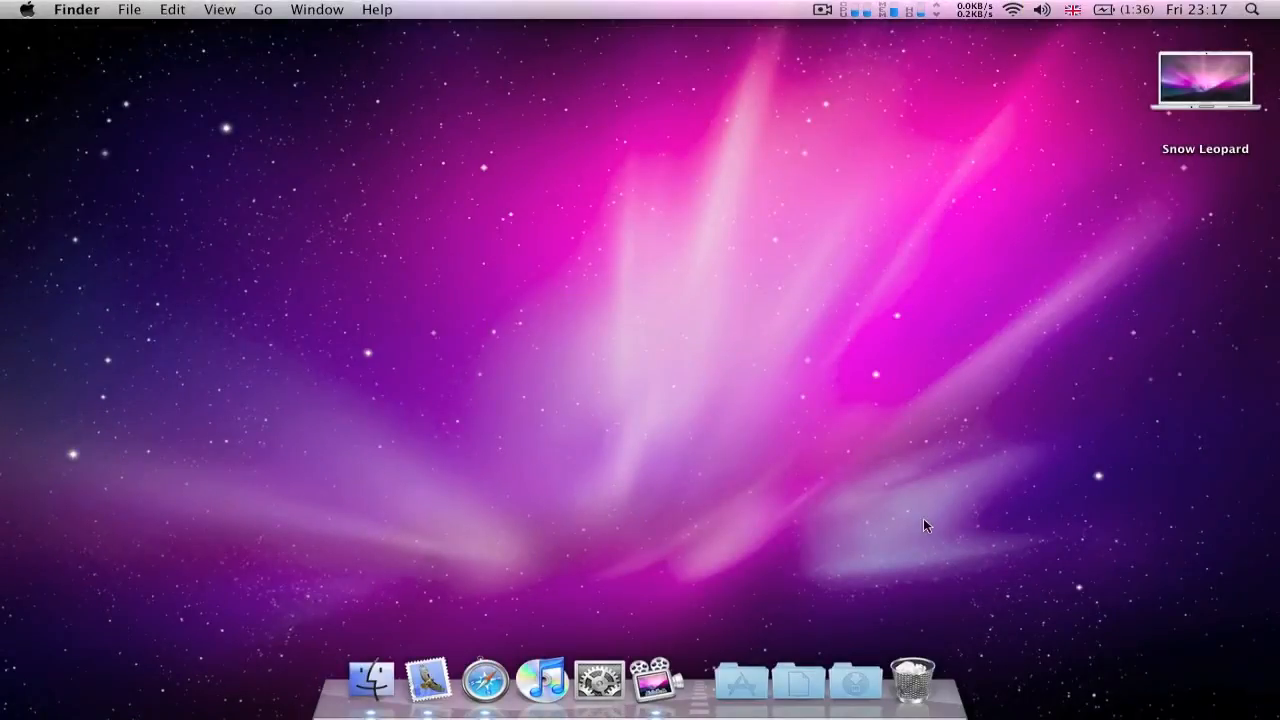
{"action": "left_click", "coordinate": [748, 688]}
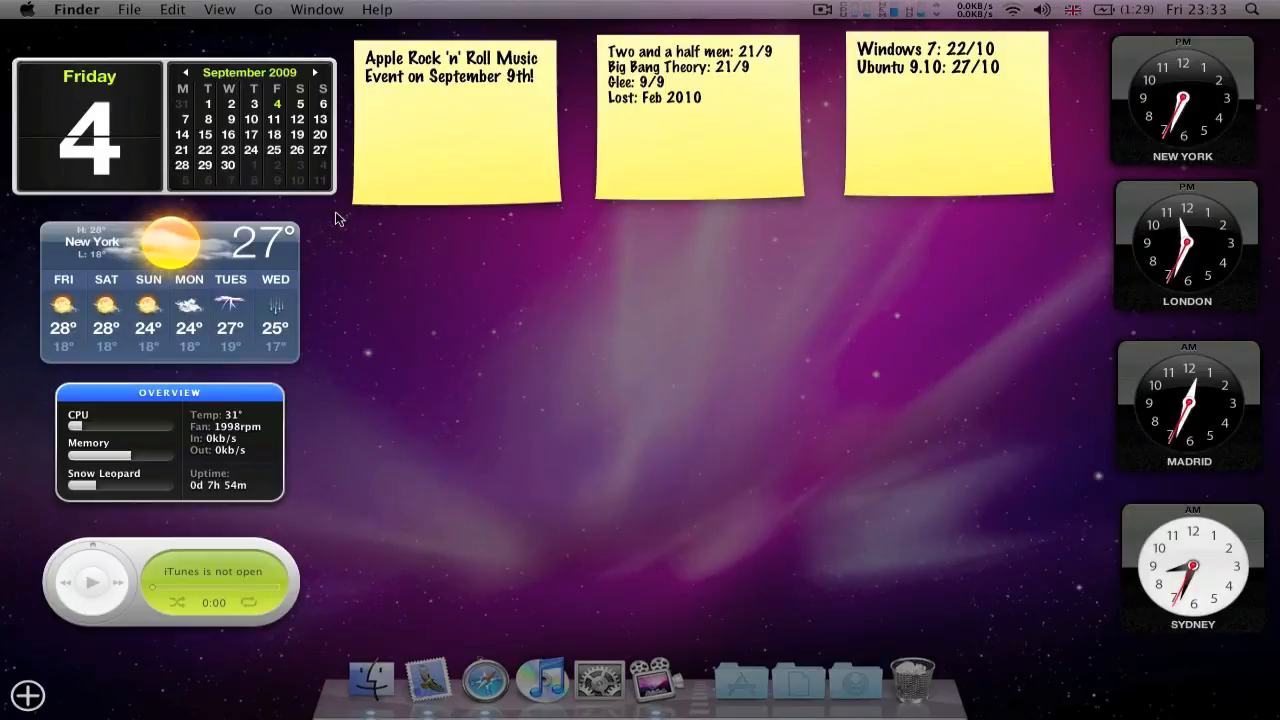
{"action": "mouse_move", "coordinate": [240, 484]}
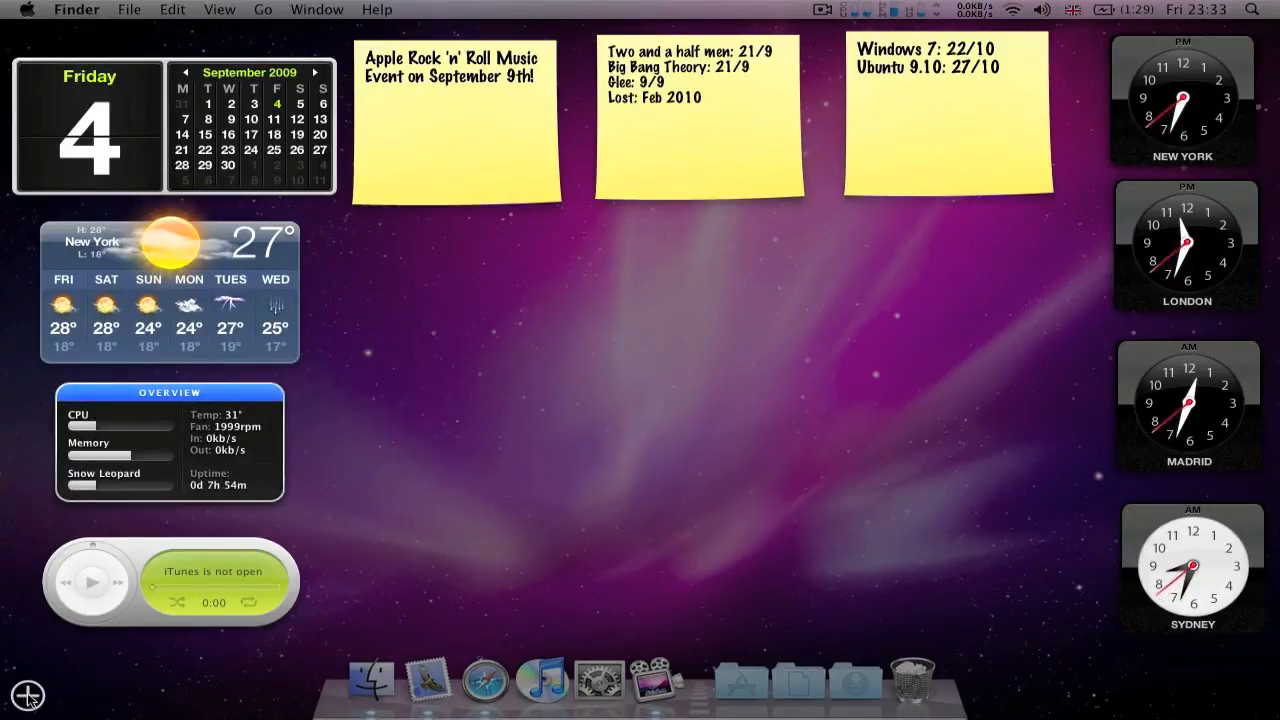
Step: Show the Dashboard widget bar with Address Book, Calculator, Dictionary, ESPN and Flight Tracker
{"action": "left_click", "coordinate": [22, 692]}
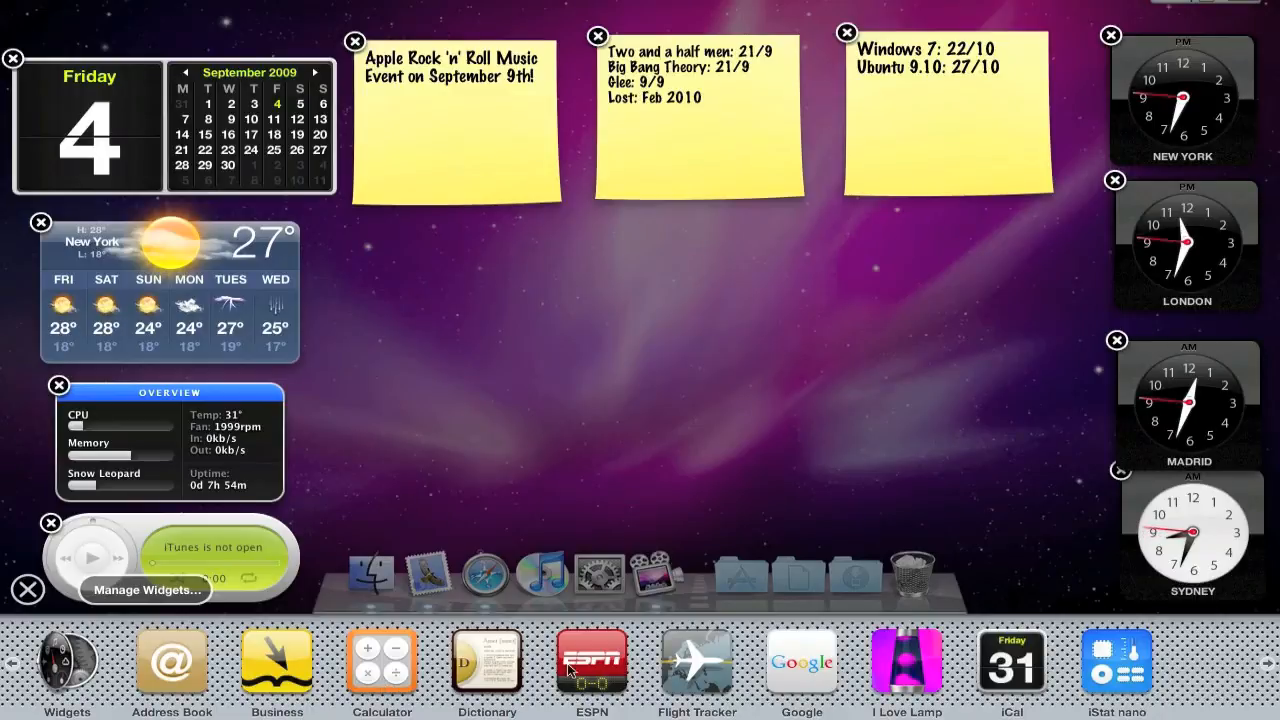
Step: Use More Widgets to reach apple.com/downloads/dashboard in Safari
{"action": "left_click", "coordinate": [908, 664]}
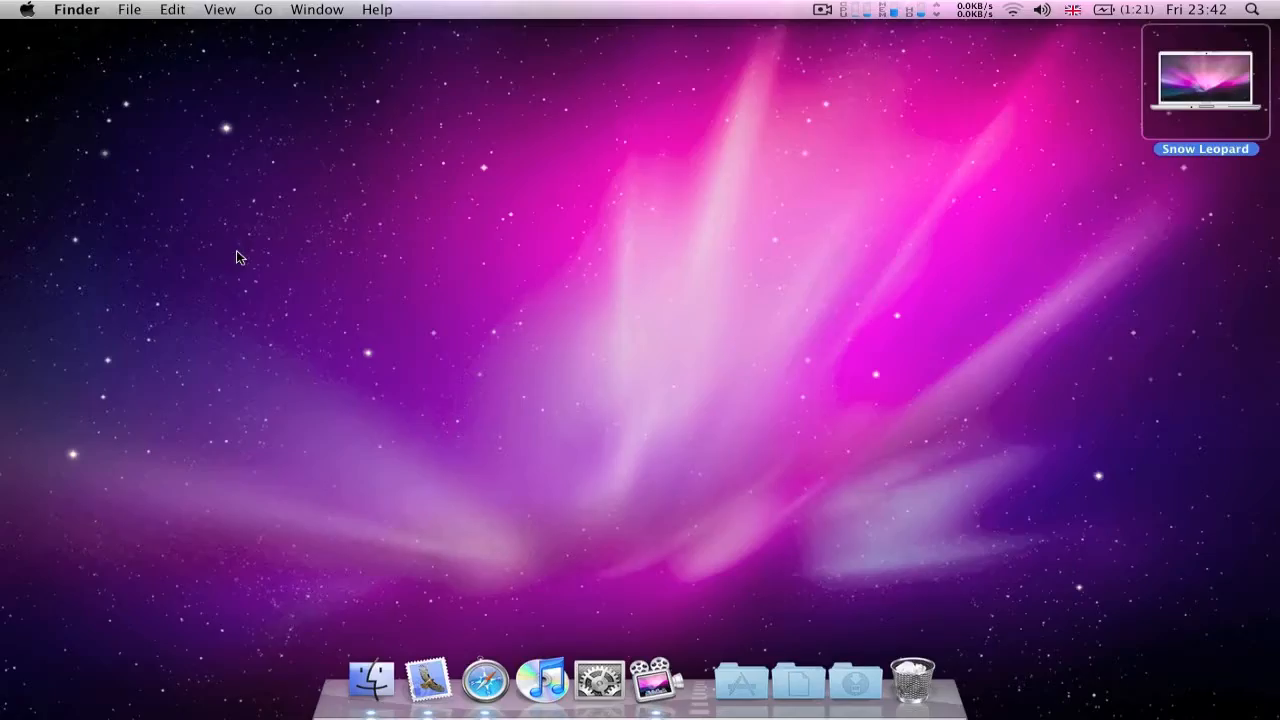
{"action": "mouse_move", "coordinate": [484, 654]}
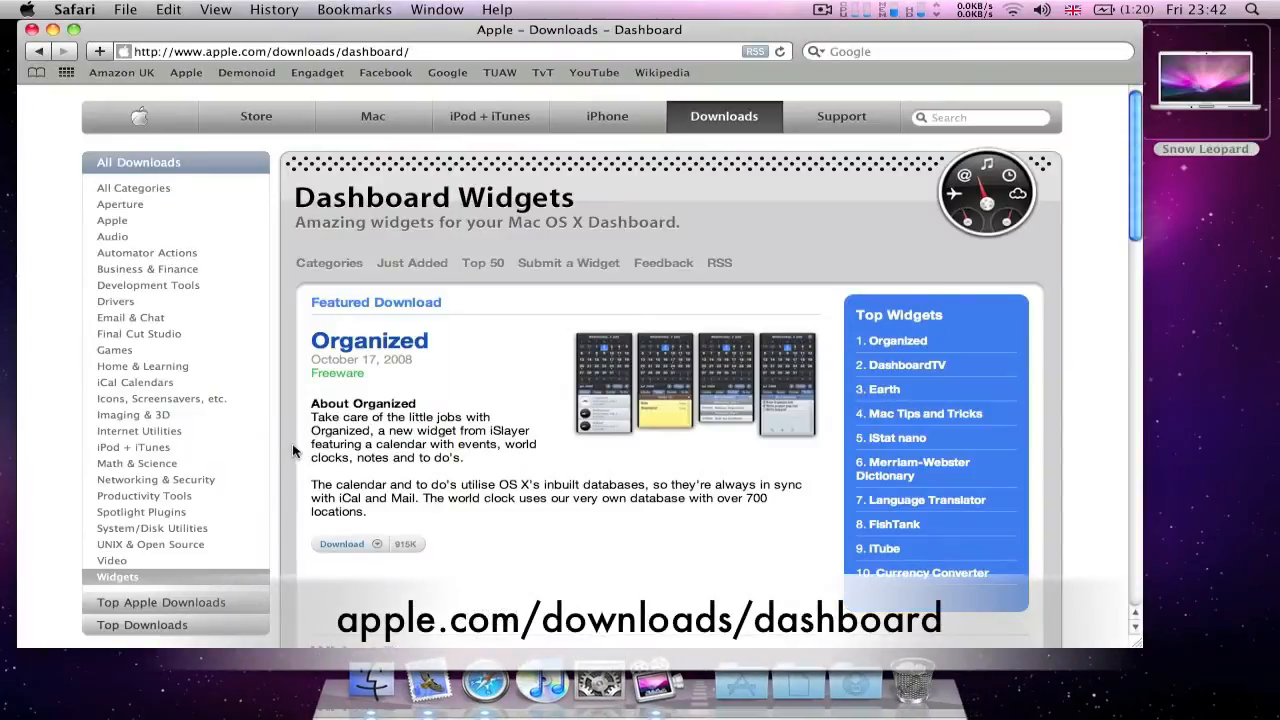
Step: Download the FishTank widget from the Top 50 in Apple's Widget Browser
{"action": "scroll", "scroll_direction": "down", "scroll_amount": 3}
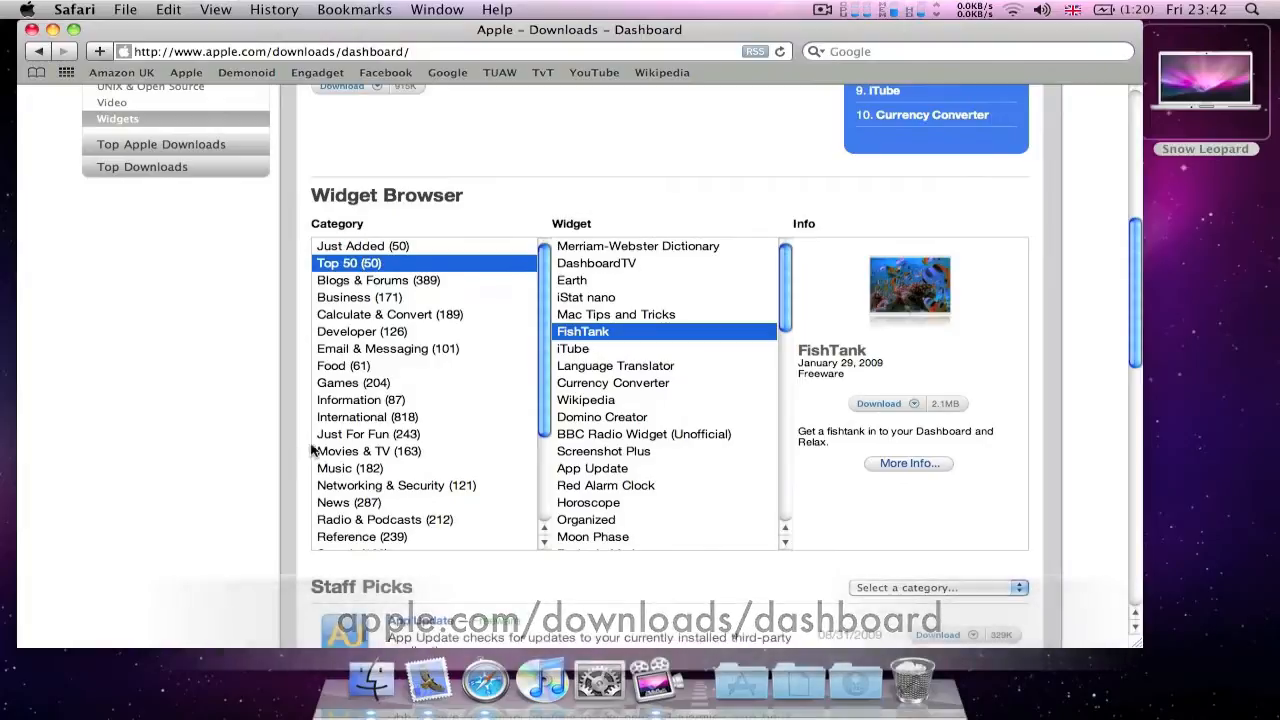
{"action": "left_click", "coordinate": [878, 404]}
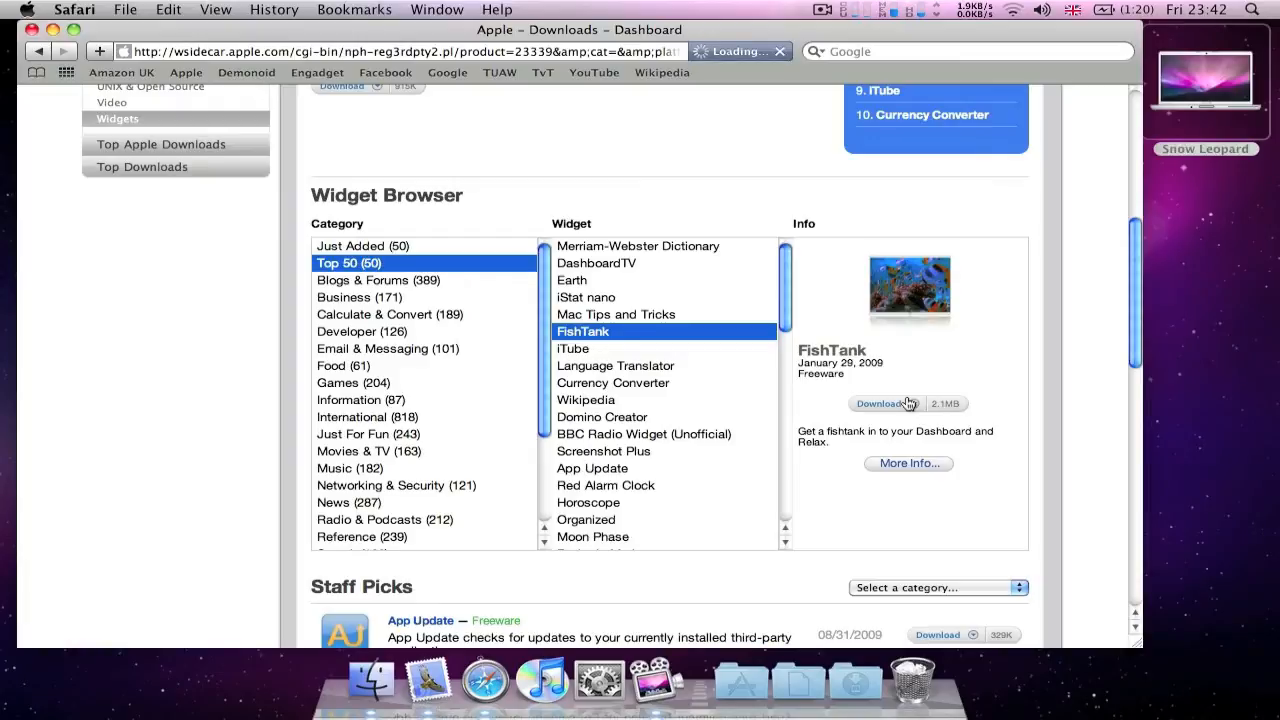
{"action": "left_click", "coordinate": [880, 404]}
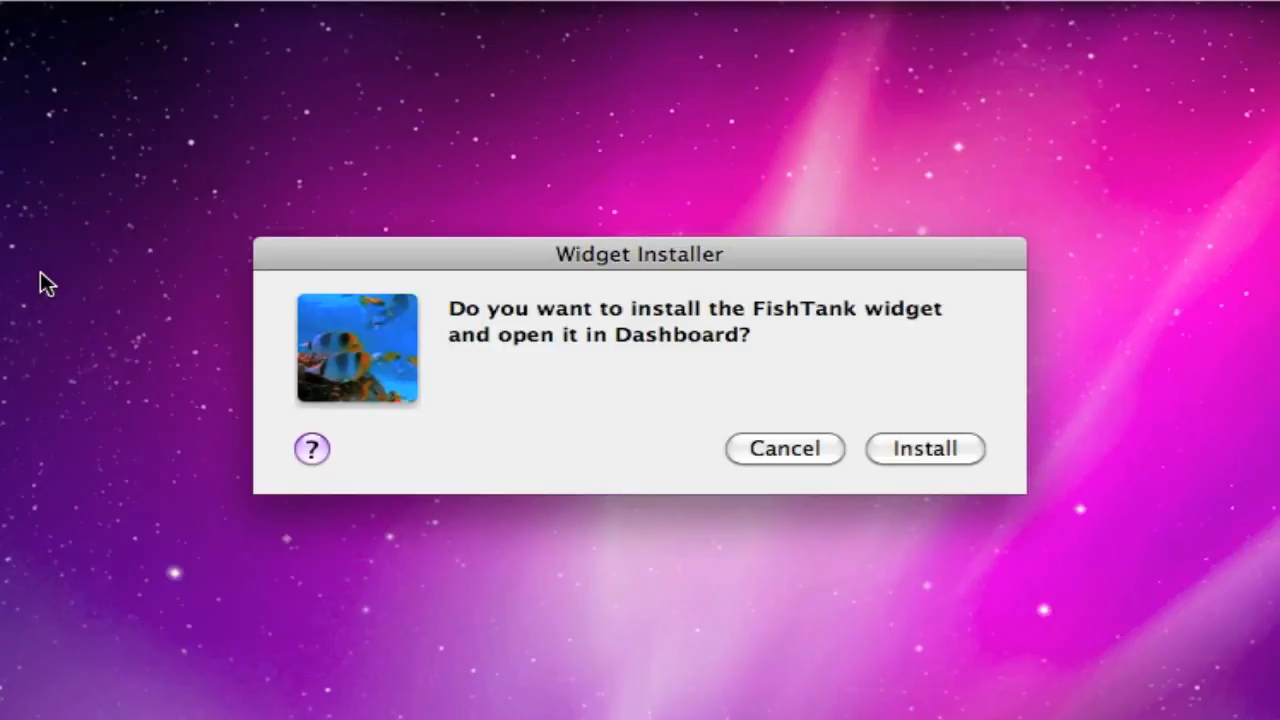
Step: Install FishTank via the Widget Installer and show its aquarium preview in Dashboard
{"action": "left_click", "coordinate": [924, 448]}
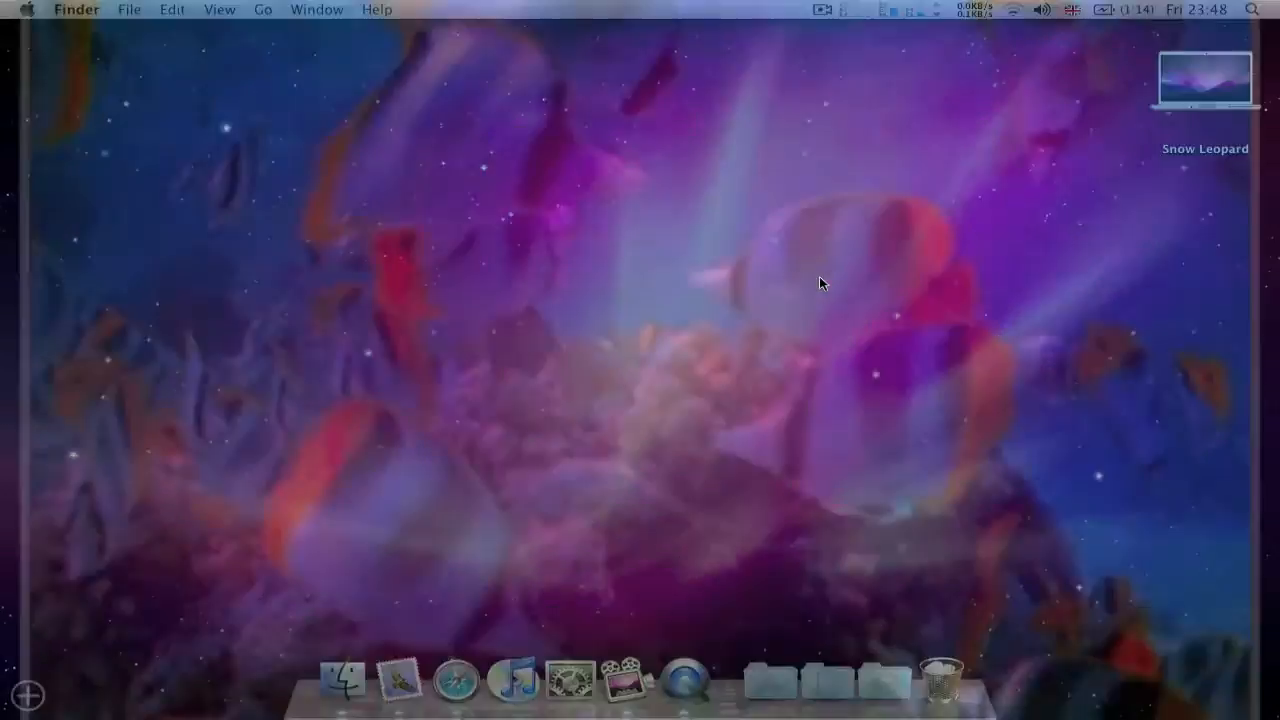
{"action": "key", "text": "F12"}
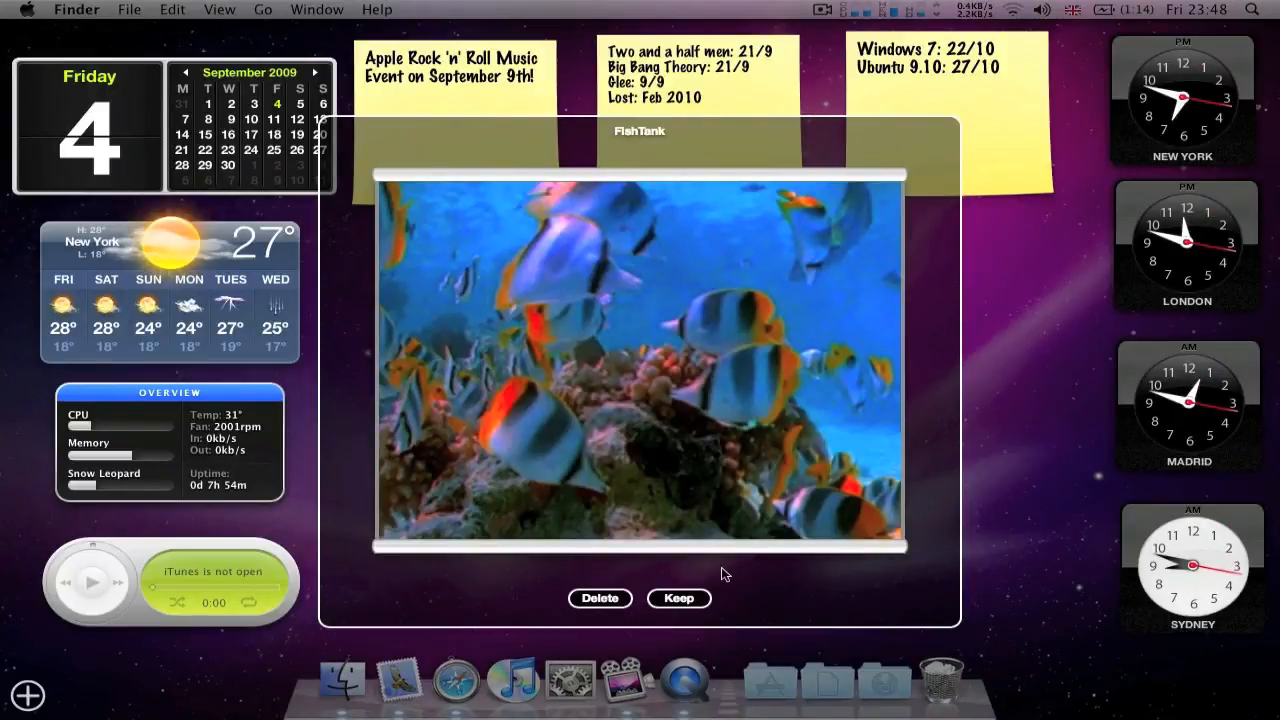